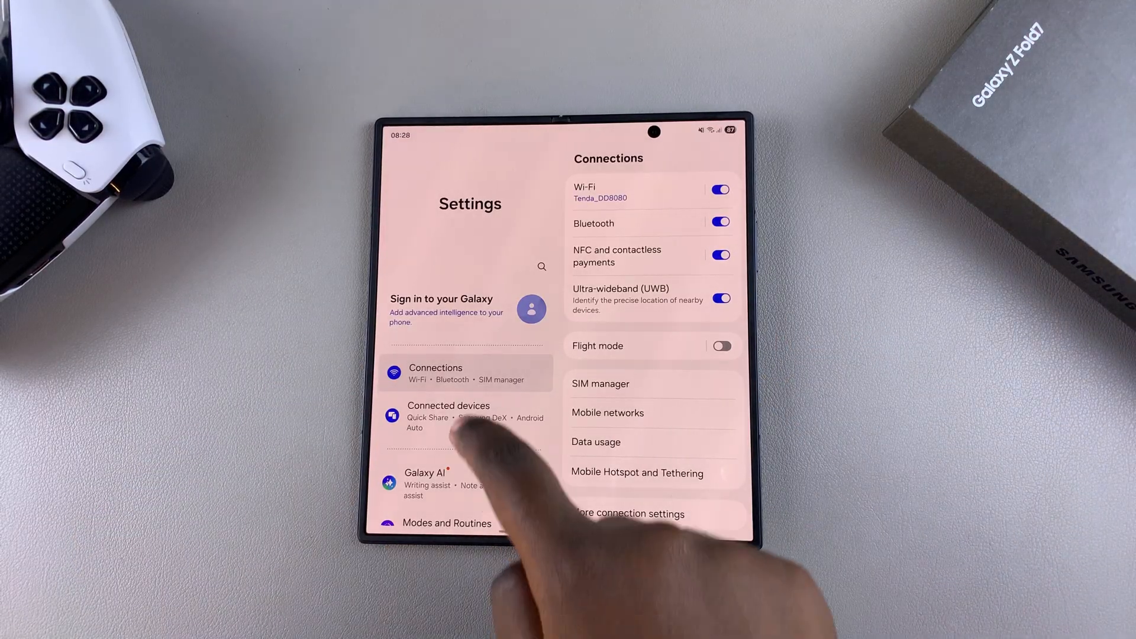
# Go to General management and view the Language list showing English (United Kingdom).
pyautogui.scroll(-3)
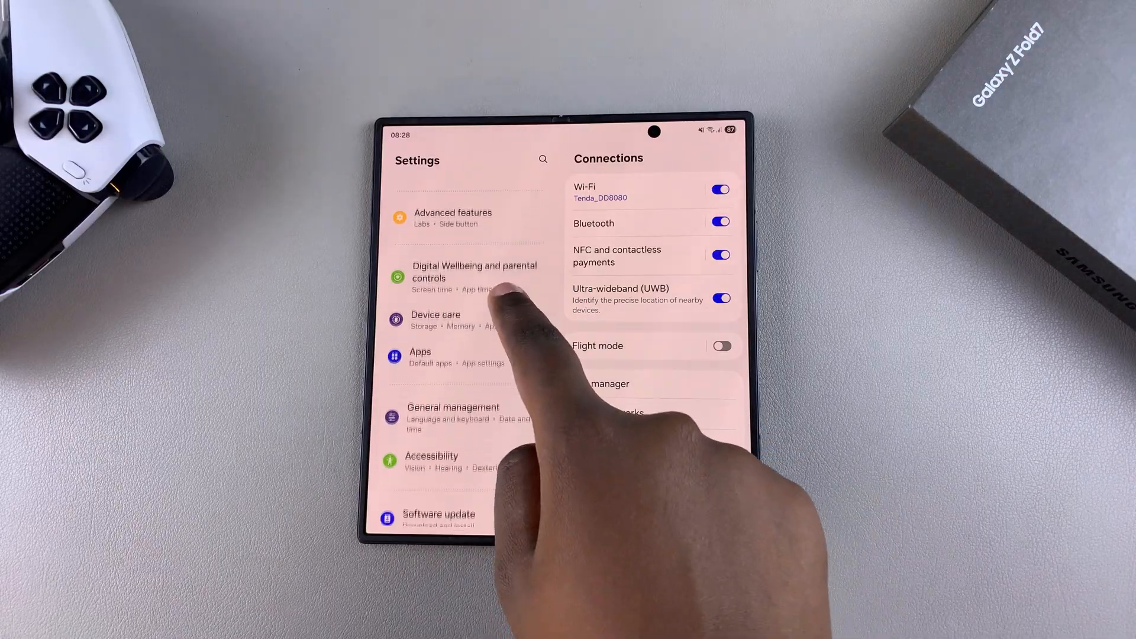
pyautogui.click(453, 407)
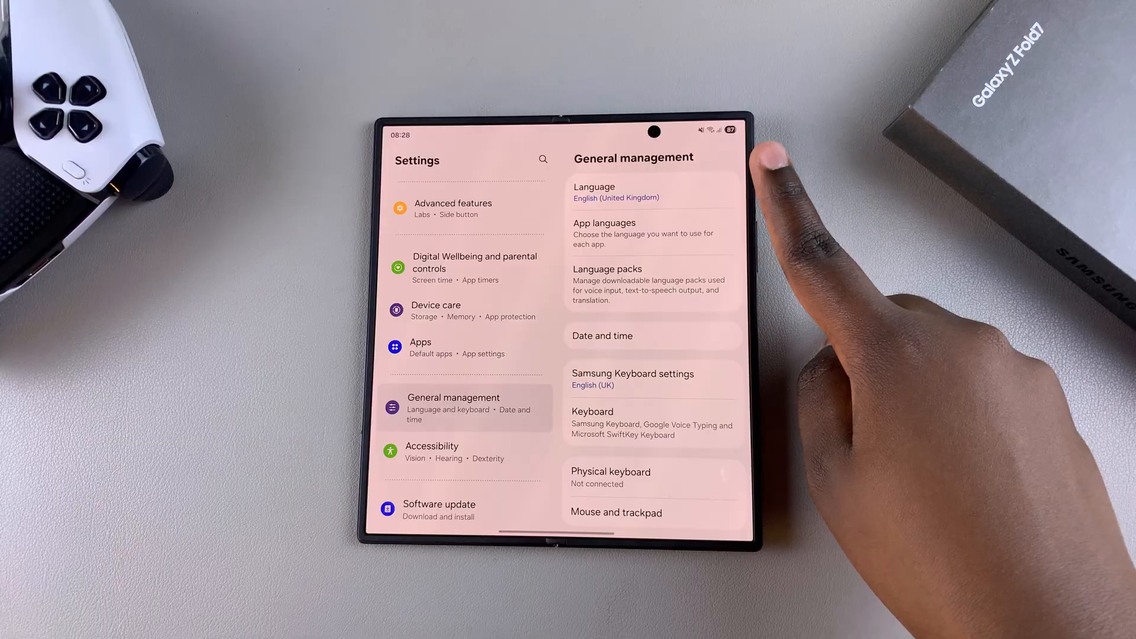
pyautogui.click(611, 191)
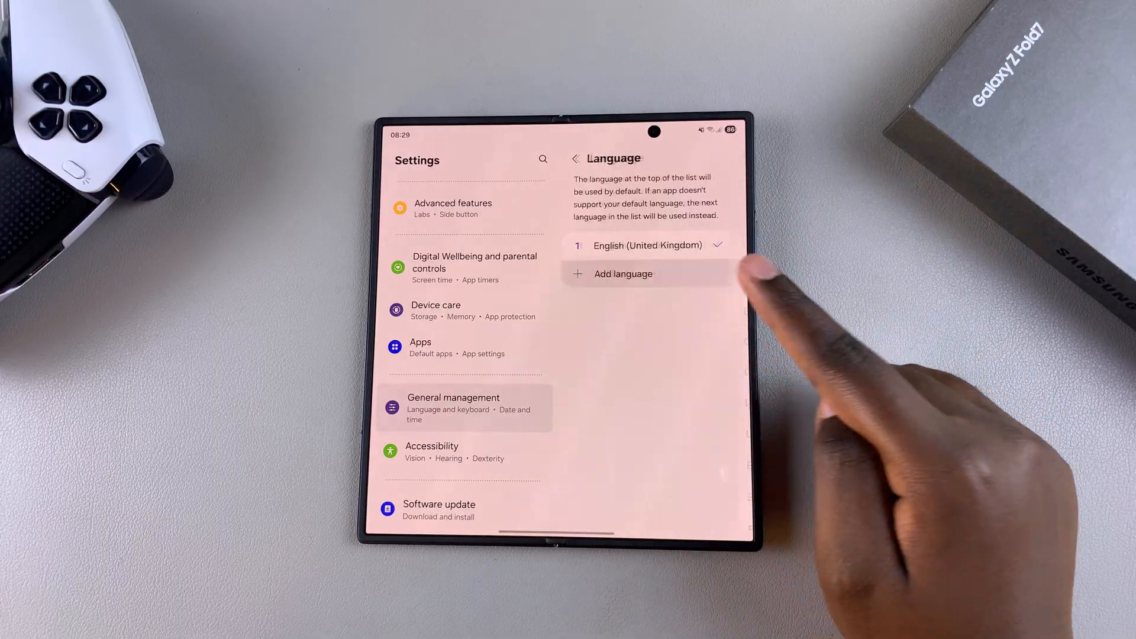
# Open the Add language list and activate its language search field.
pyautogui.click(623, 274)
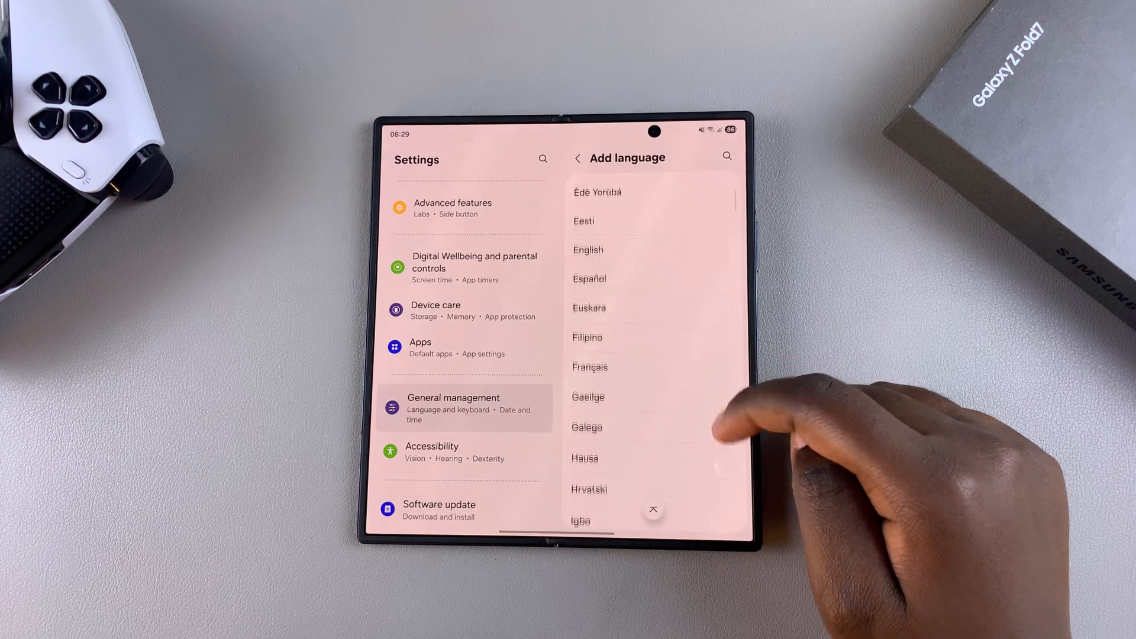
pyautogui.scroll(-3)
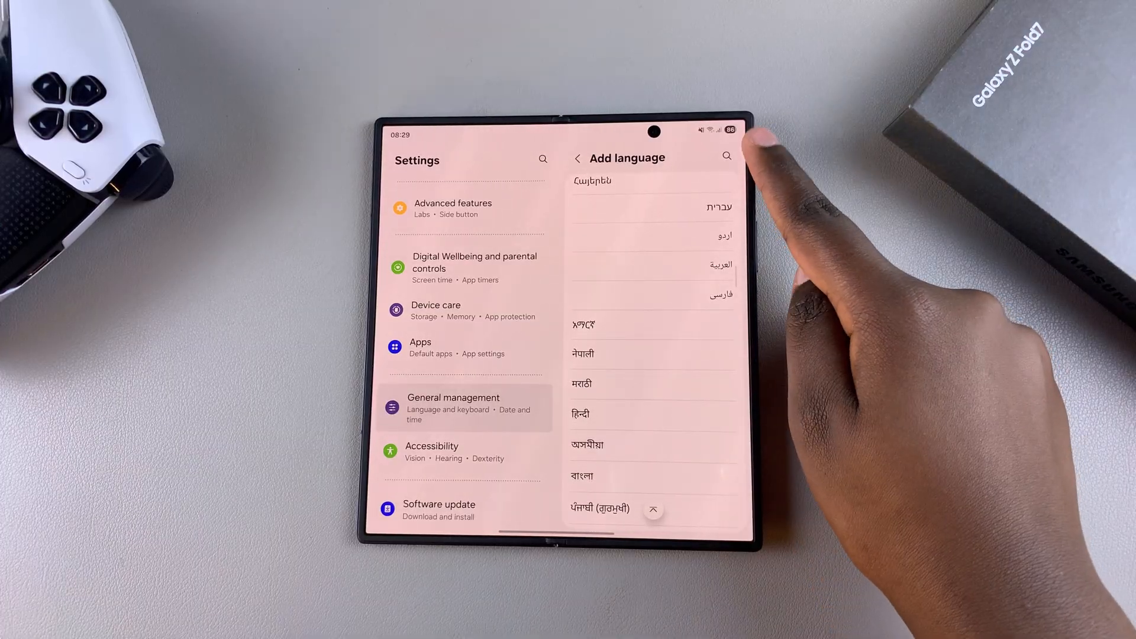
pyautogui.click(726, 157)
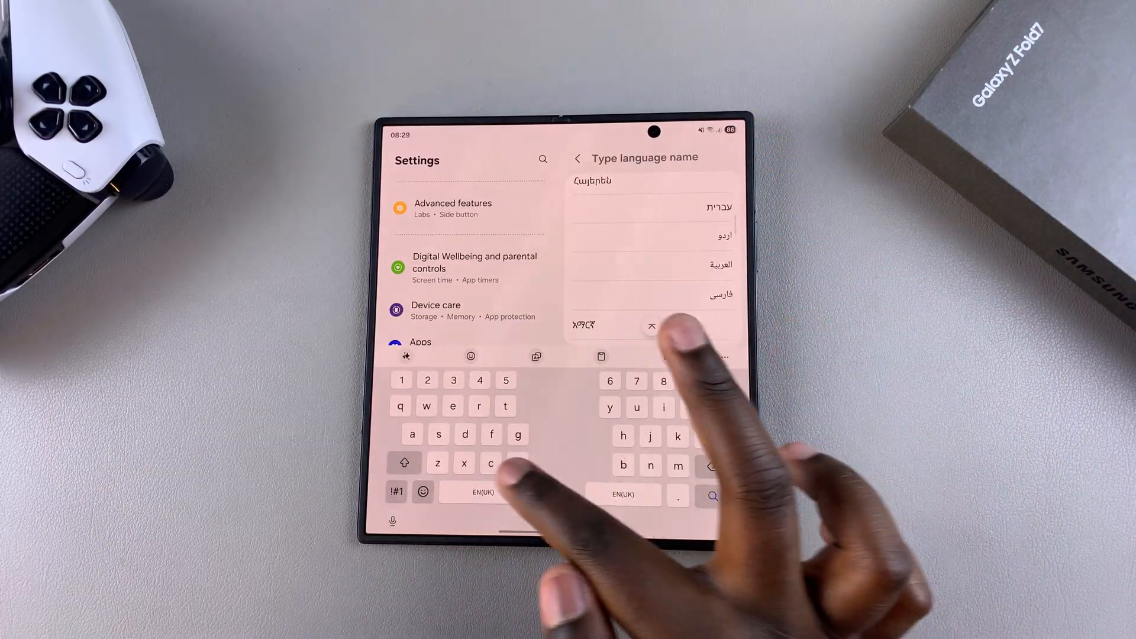
# Search 'greek' and select Ελληνικά to show the Ελλάδα and Κύπρος regions.
pyautogui.write('greek')
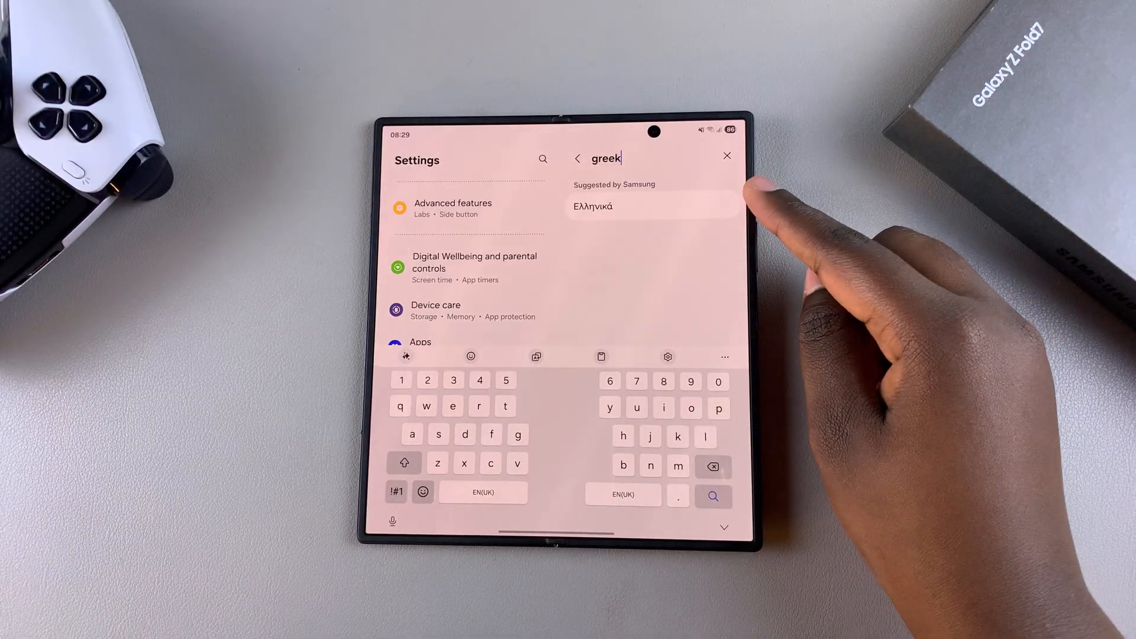
pyautogui.click(614, 206)
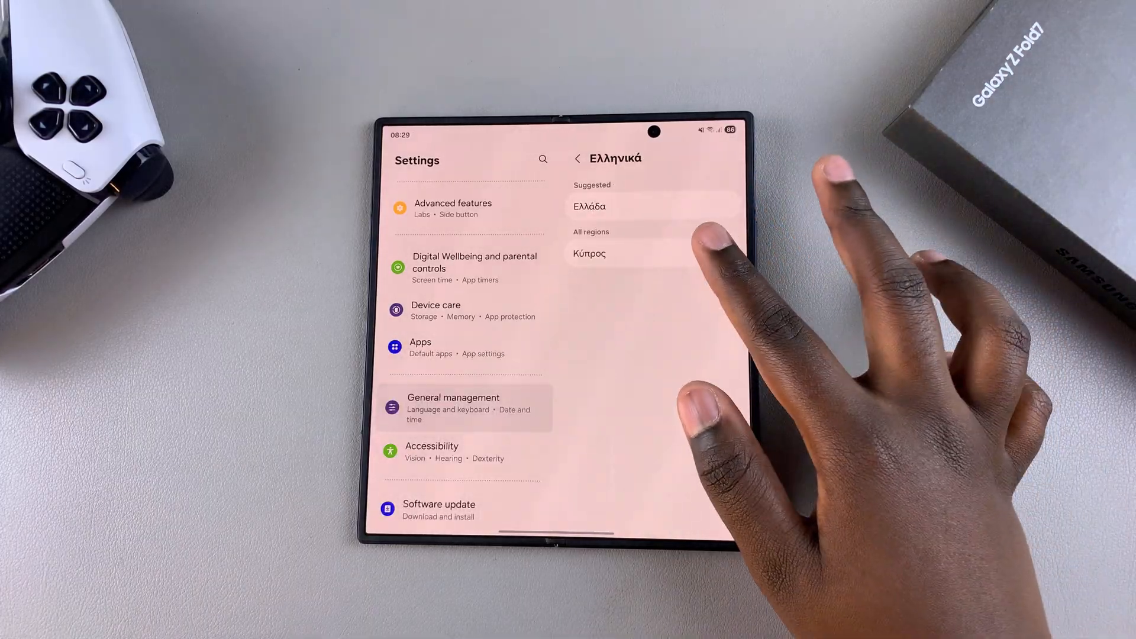
# Choose the Κύπρος region and confirm Greek (Cyprus) as the default language.
pyautogui.click(589, 253)
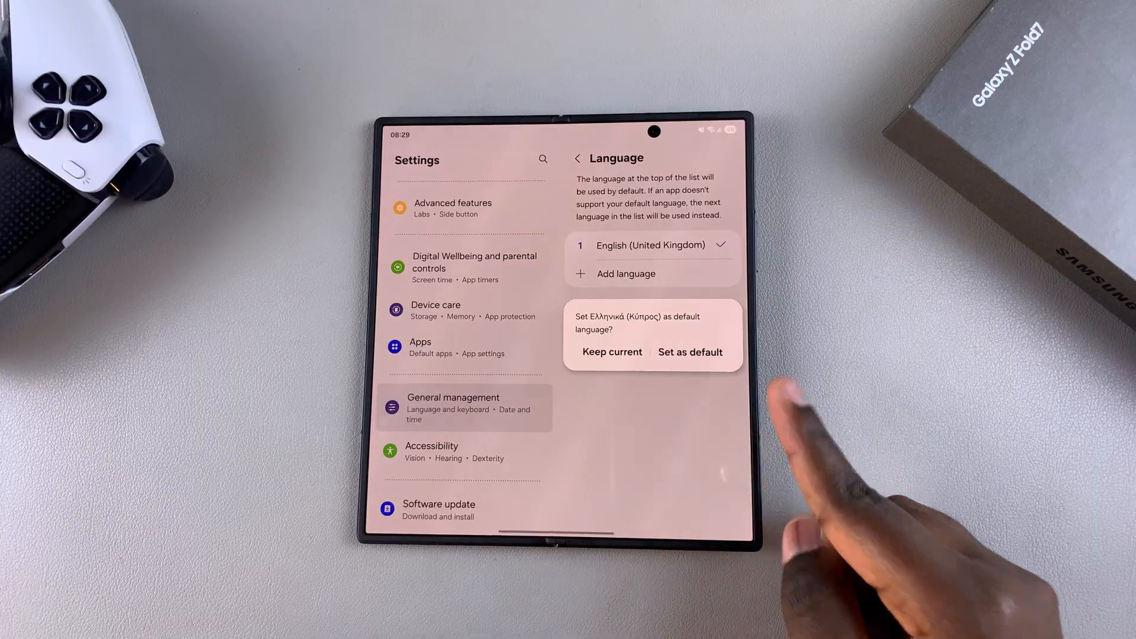
pyautogui.click(690, 352)
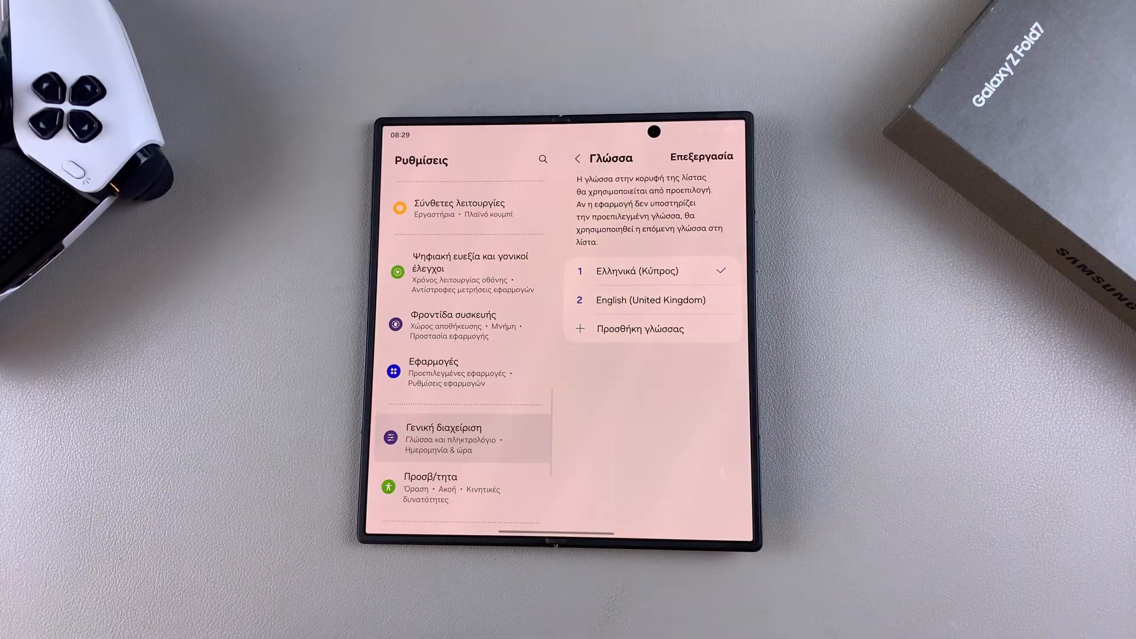
# Swipe through the home screen pages to check the Greek app labels and search bar.
pyautogui.scroll(-3)
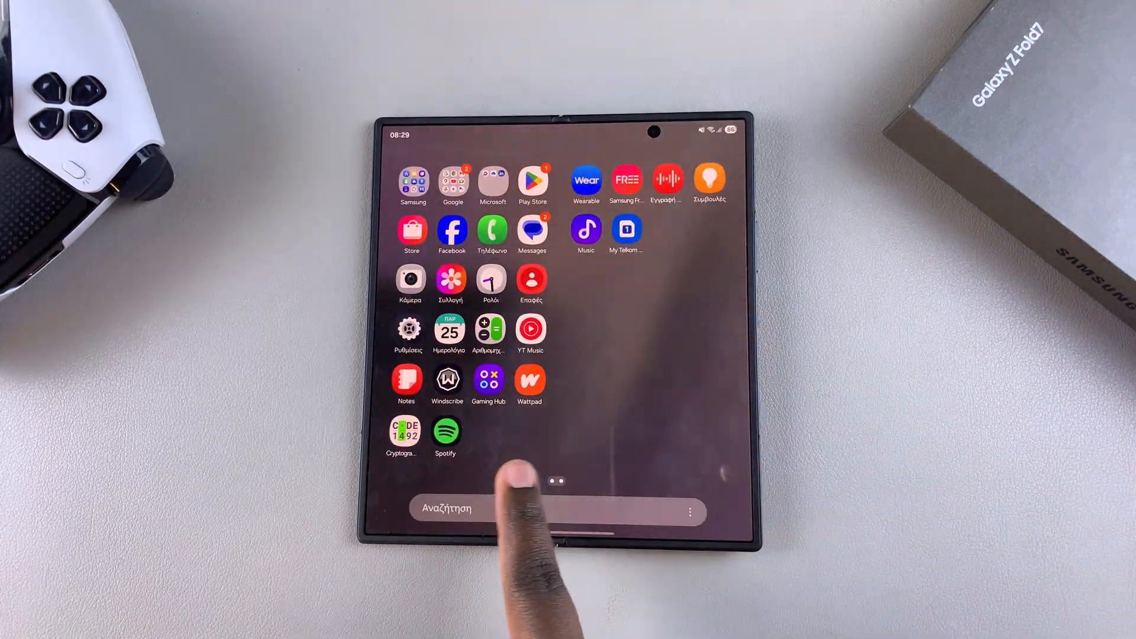
pyautogui.hscroll(3)
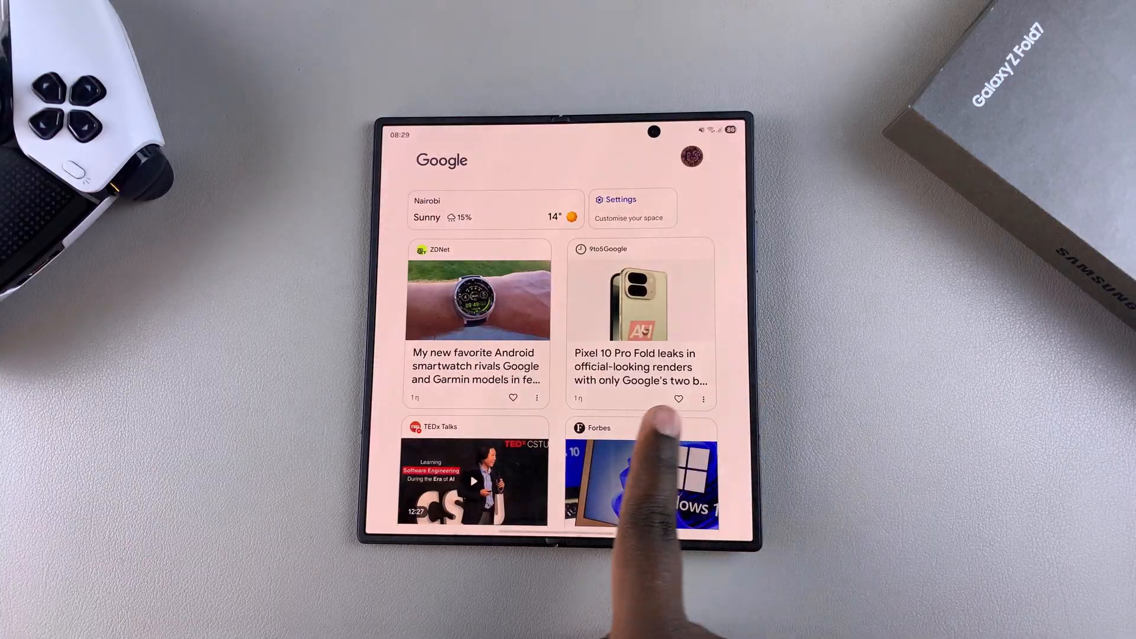